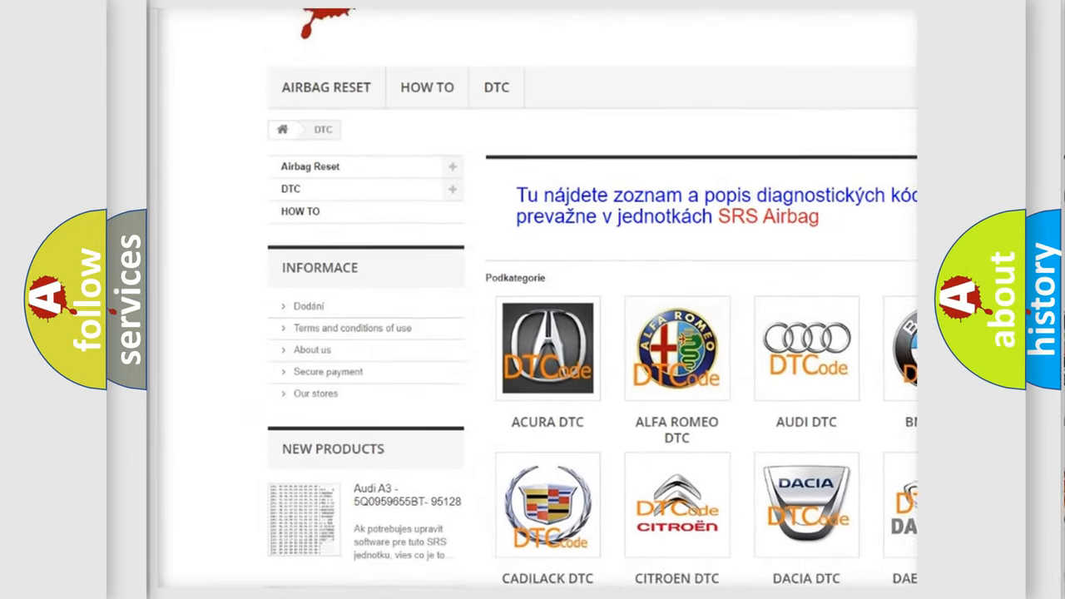
scroll("down", 3)
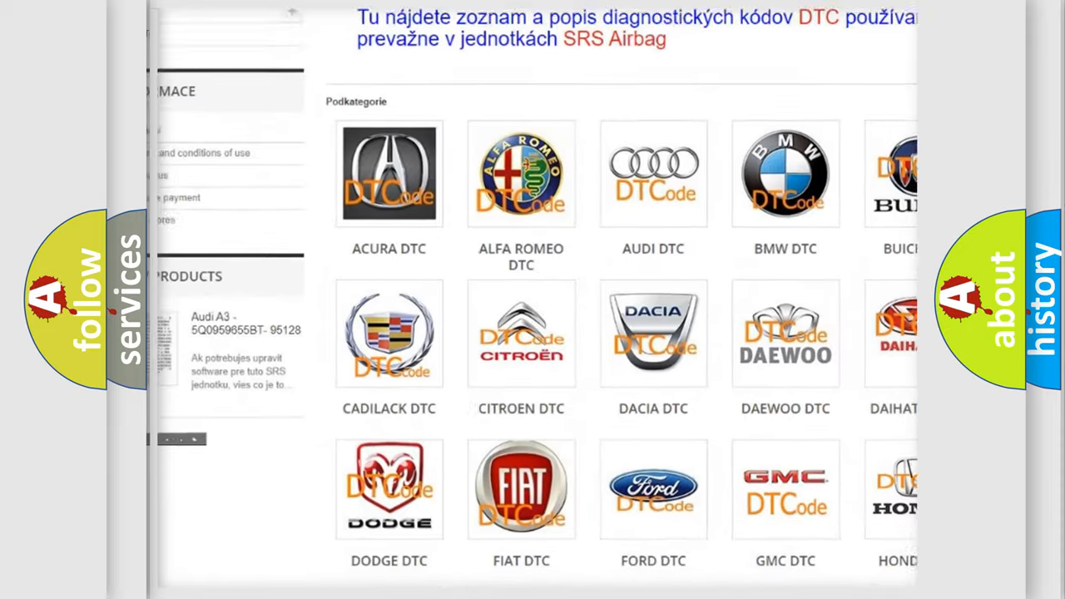
scroll("down", 3)
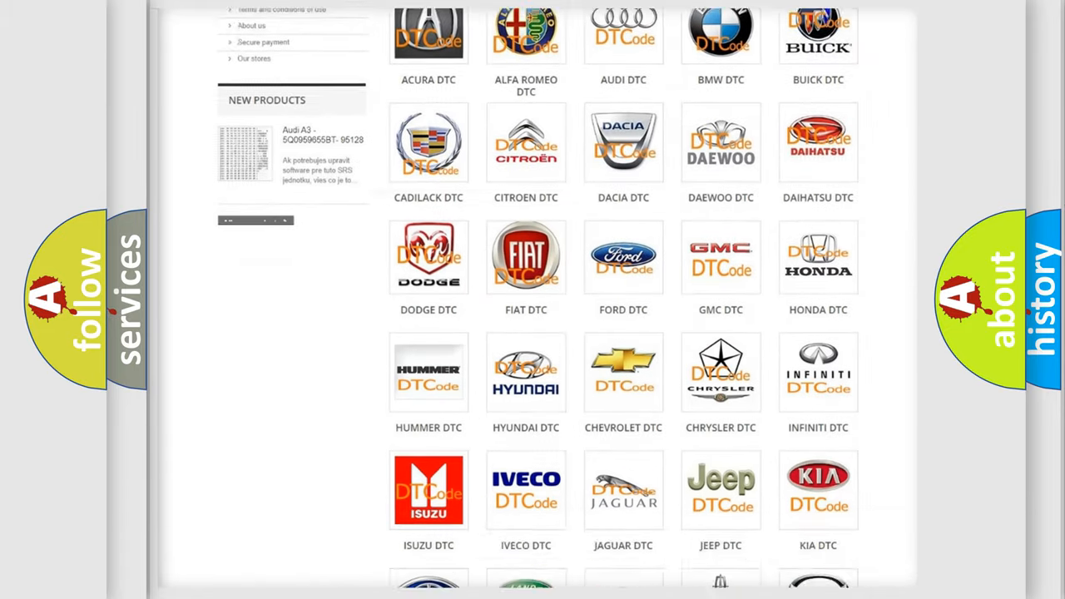
scroll("down", 3)
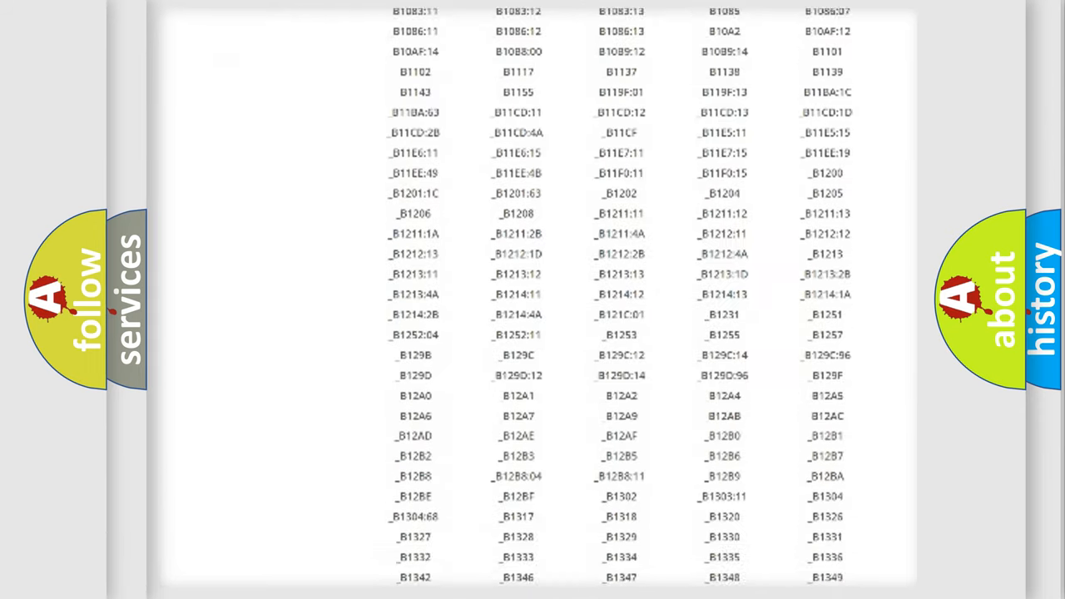
scroll("down", 3)
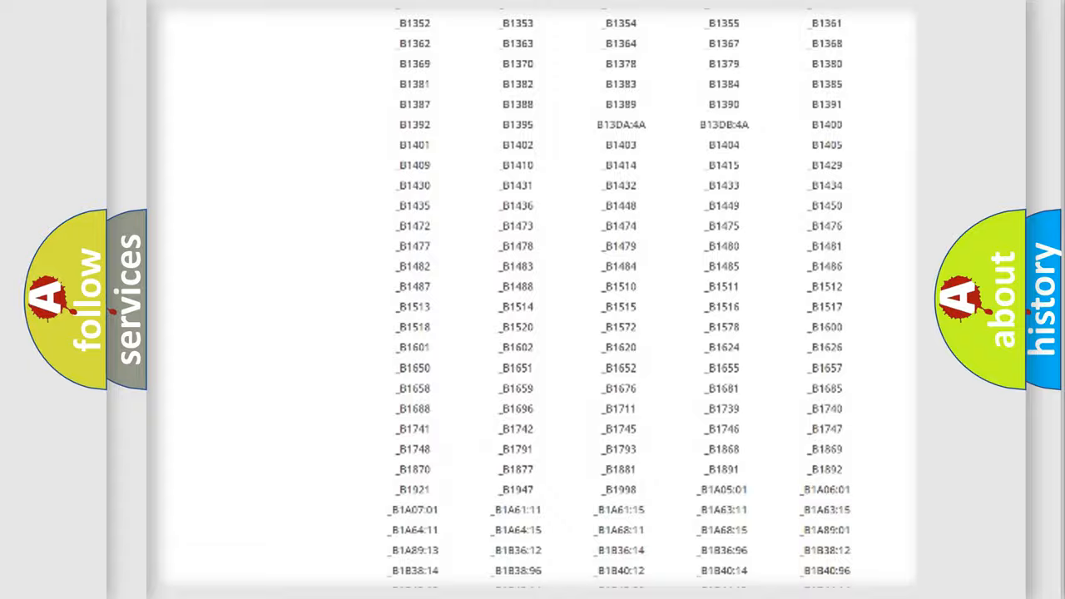